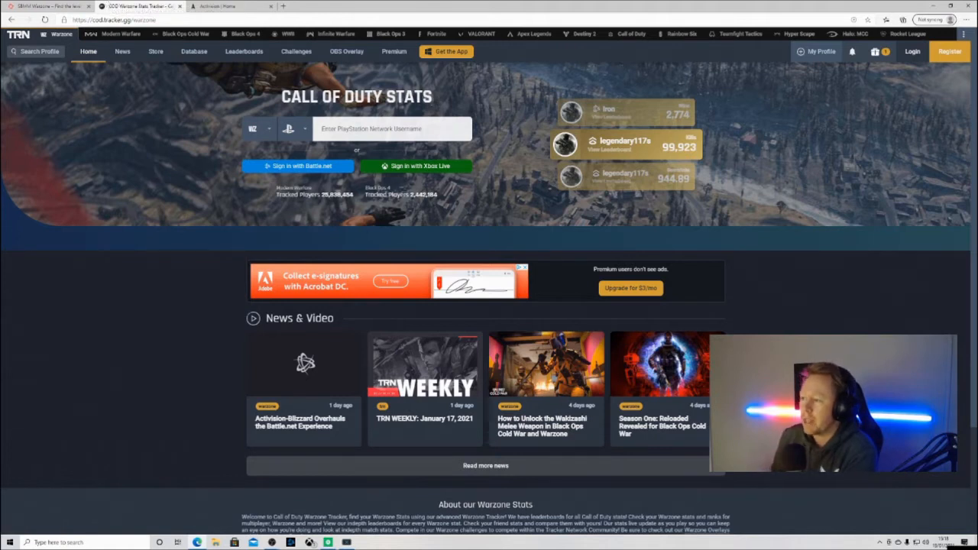
- Open the Warzone profile on COD Tracker and see it blocked as private
click(392, 128)
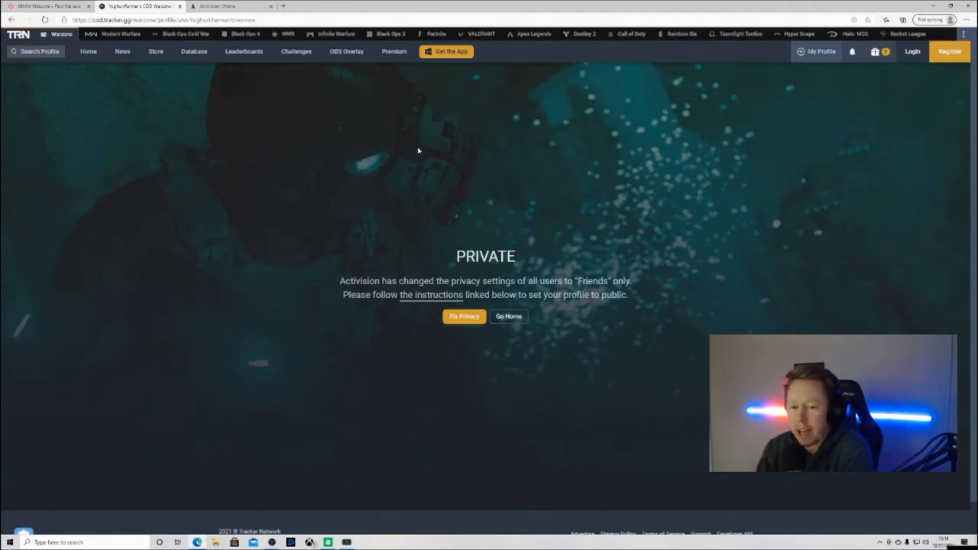
mouse_move(438, 302)
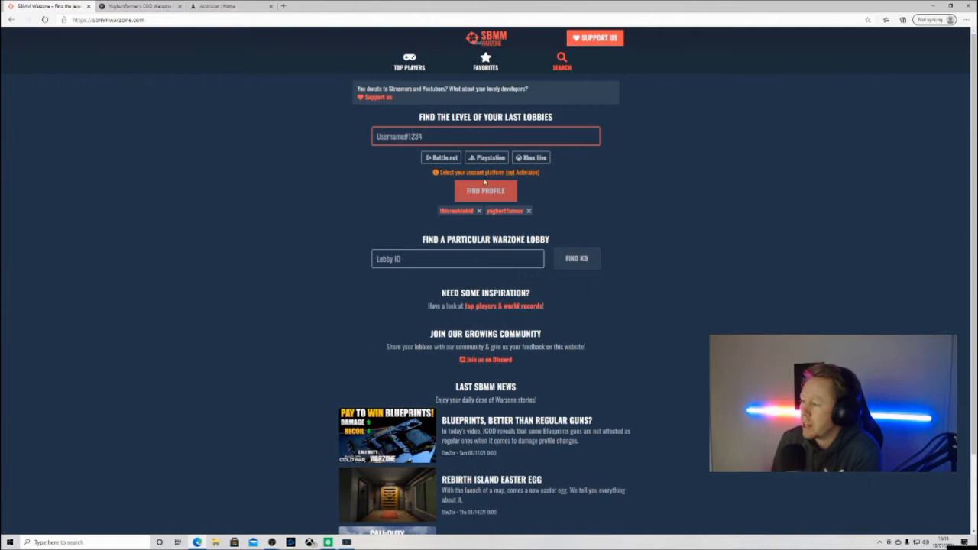
mouse_move(664, 219)
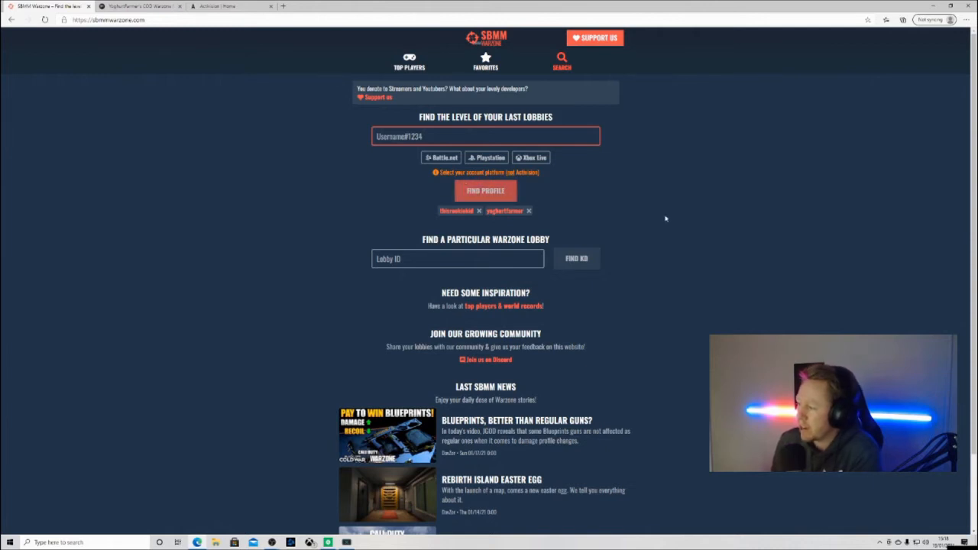
mouse_move(665, 211)
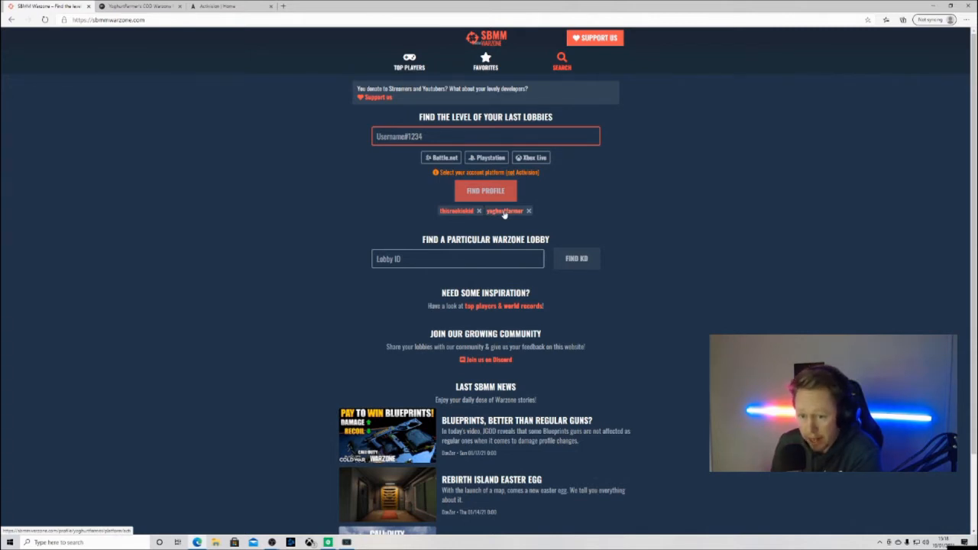
click(504, 210)
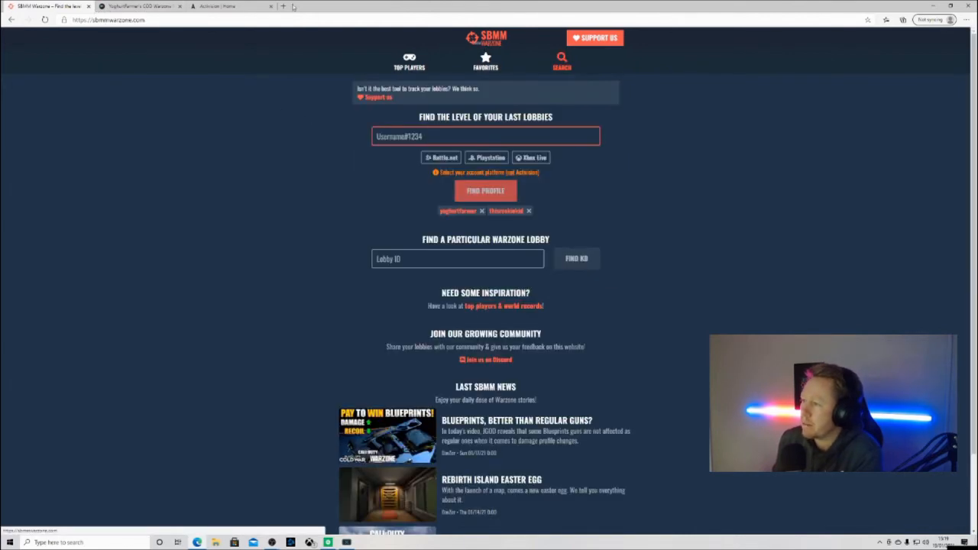
mouse_move(225, 6)
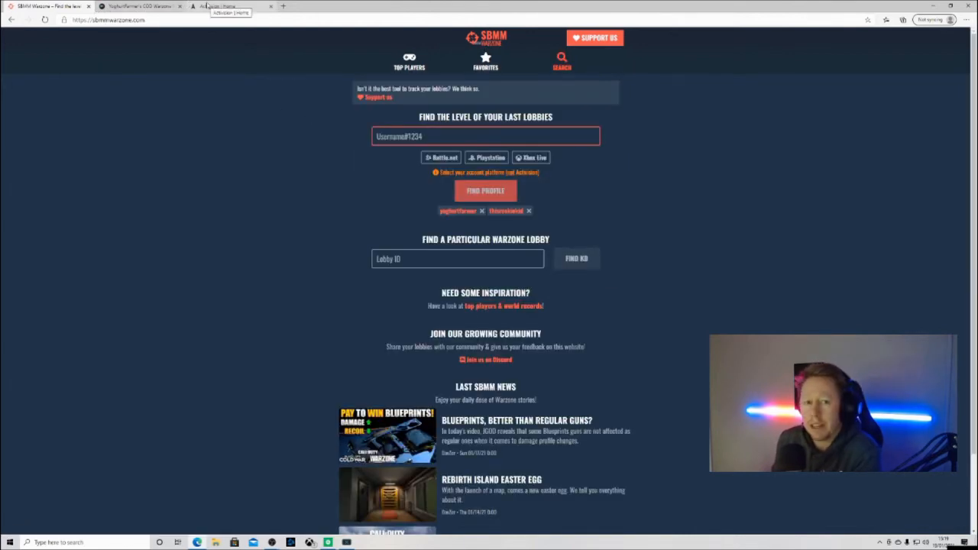
- Go to the Activision home site and open the account PROFILE page
click(229, 6)
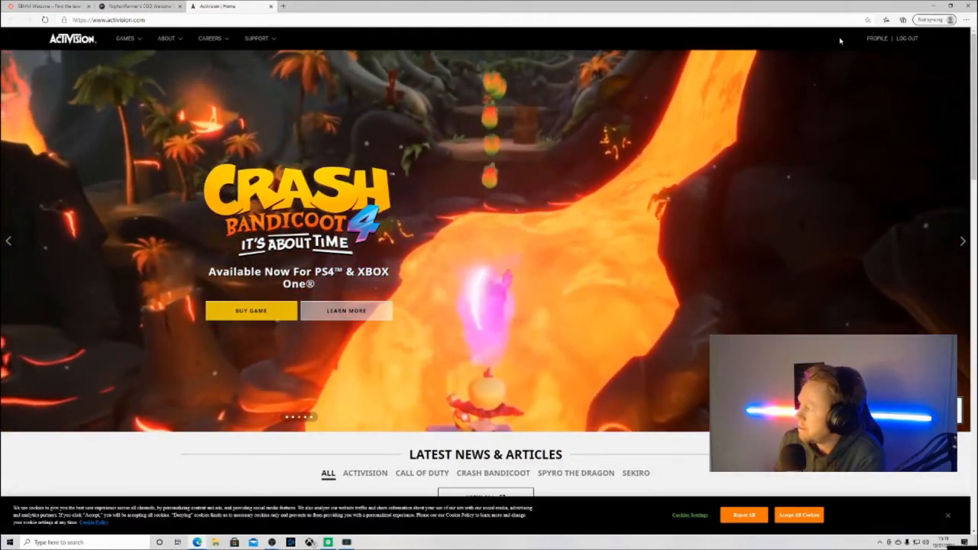
click(877, 38)
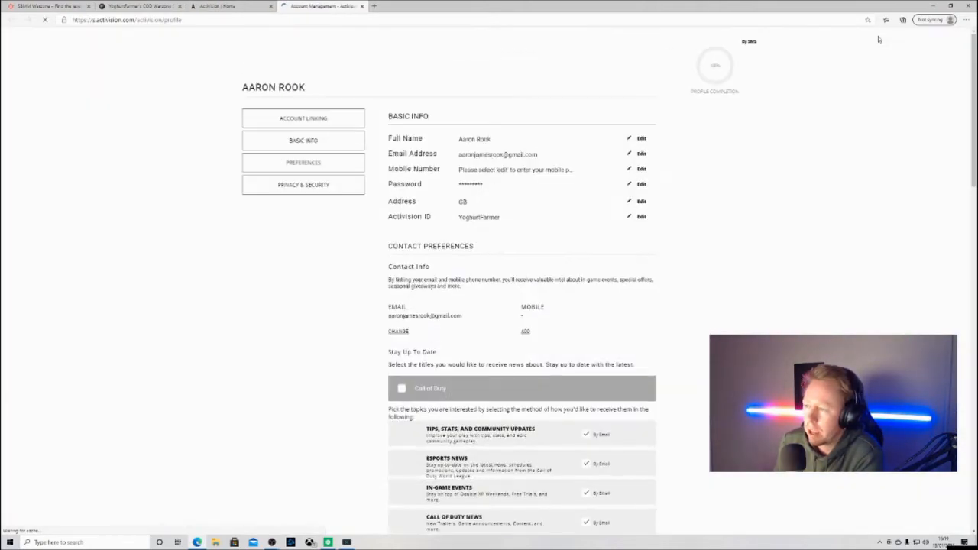
- Show Account Linking and review the linked PlayStation and Battle.net accounts
click(303, 119)
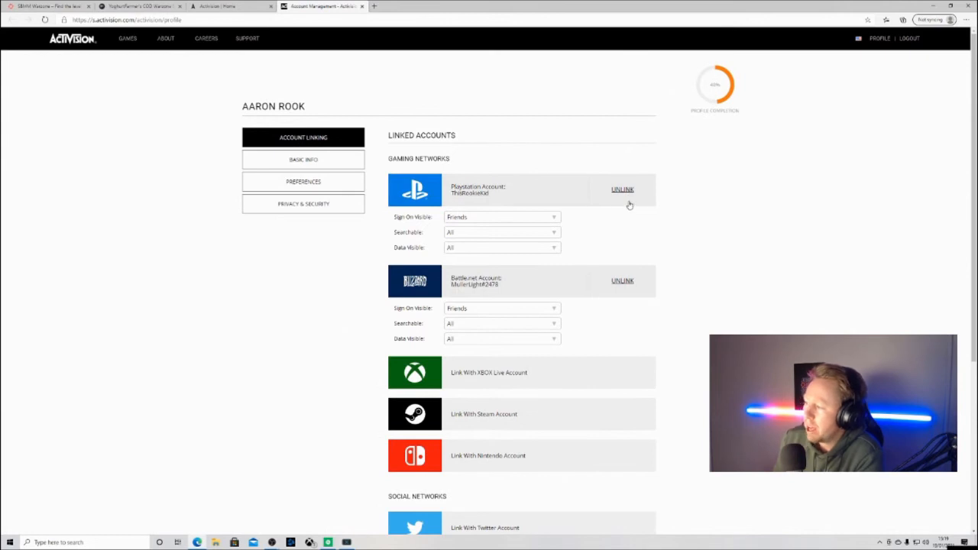
scroll(down, 3)
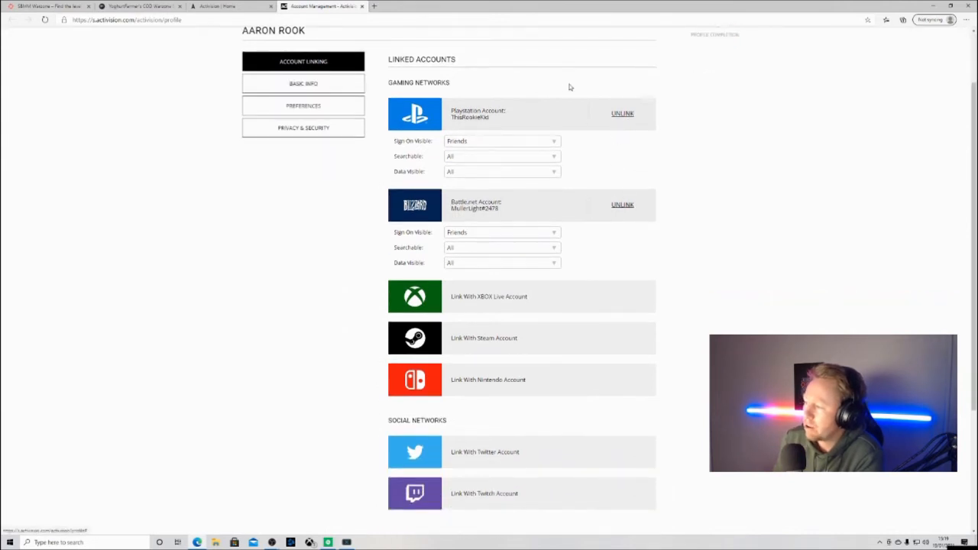
mouse_move(529, 120)
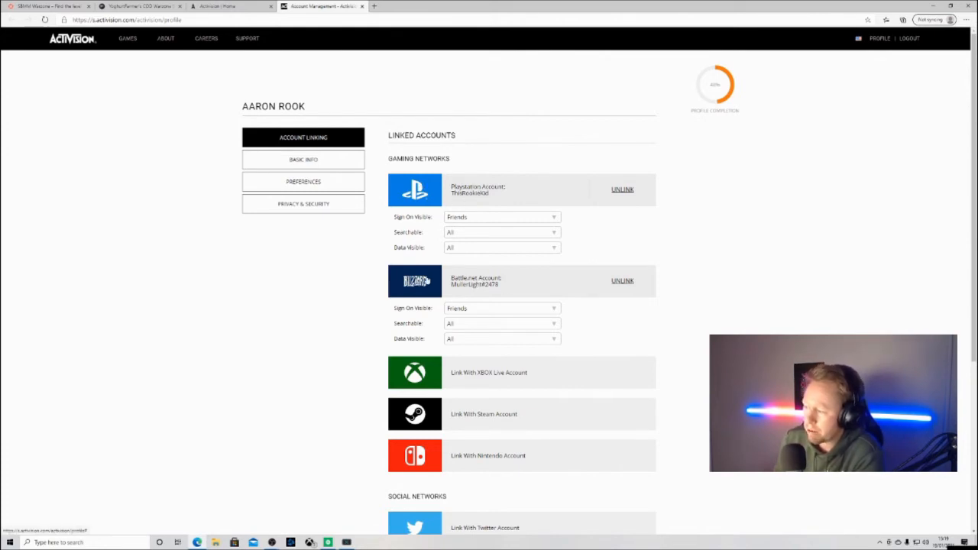
mouse_move(499, 292)
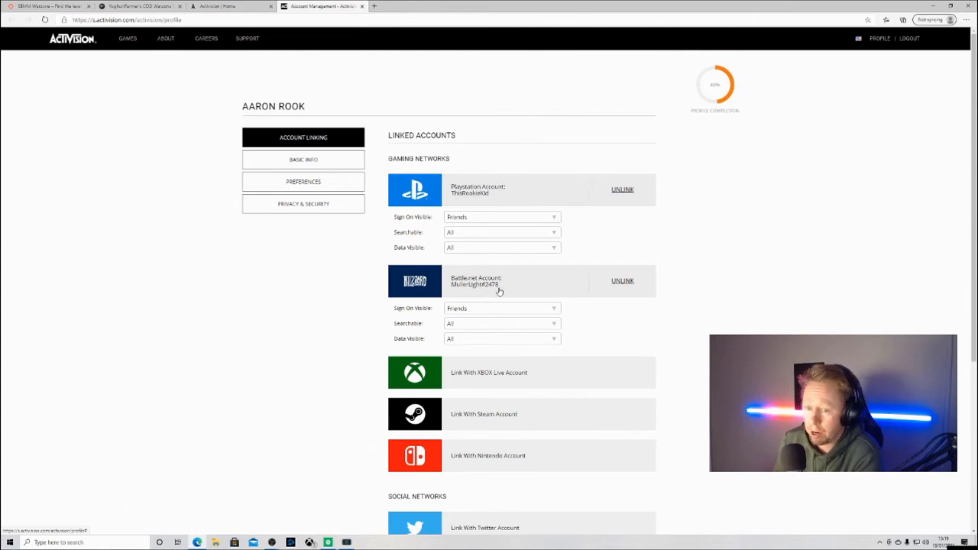
mouse_move(491, 235)
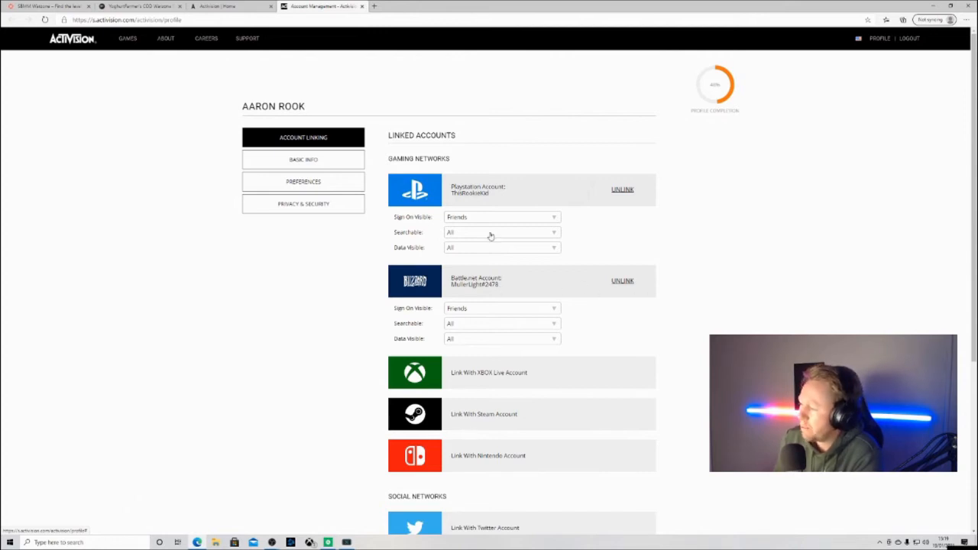
mouse_move(423, 229)
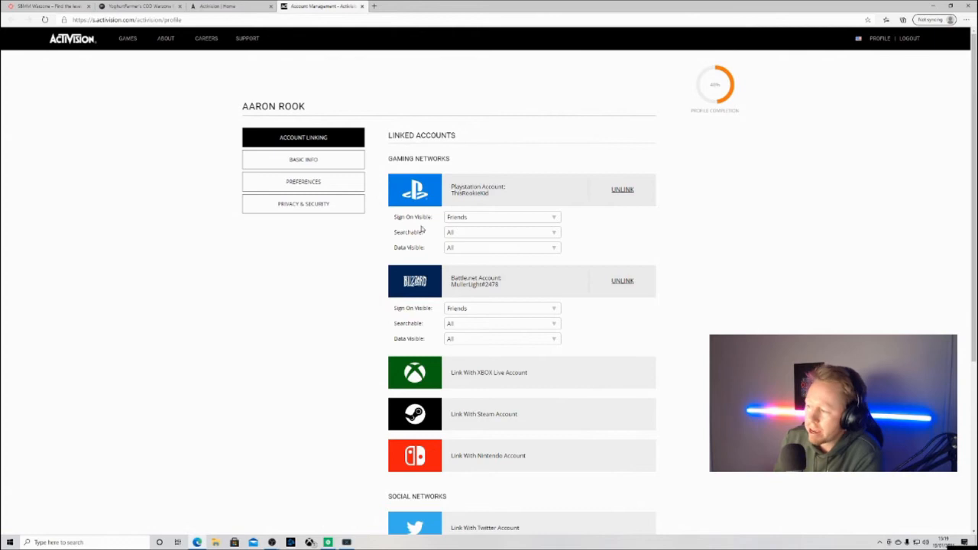
mouse_move(463, 236)
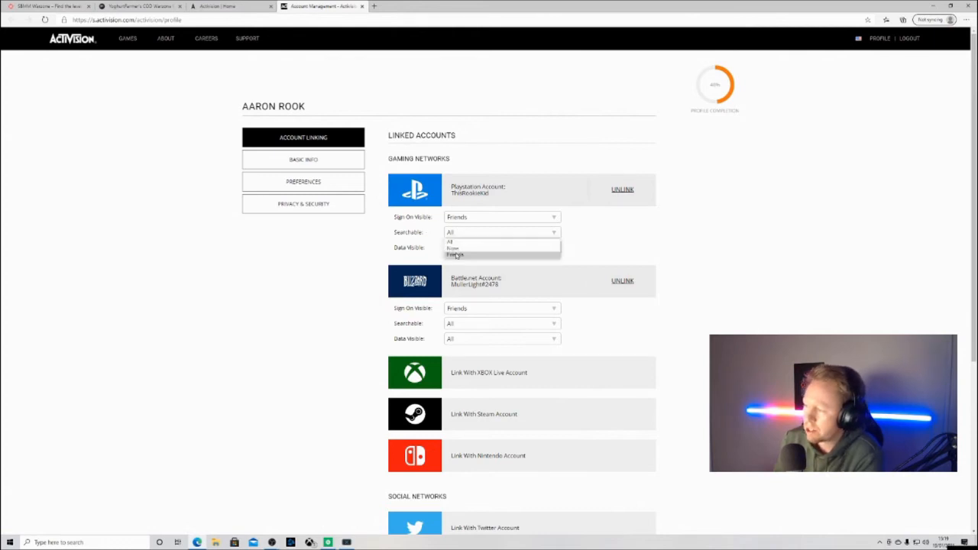
- Set PlayStation Searchable and Battle.net Data Visible to All, after first trying Friends
click(455, 254)
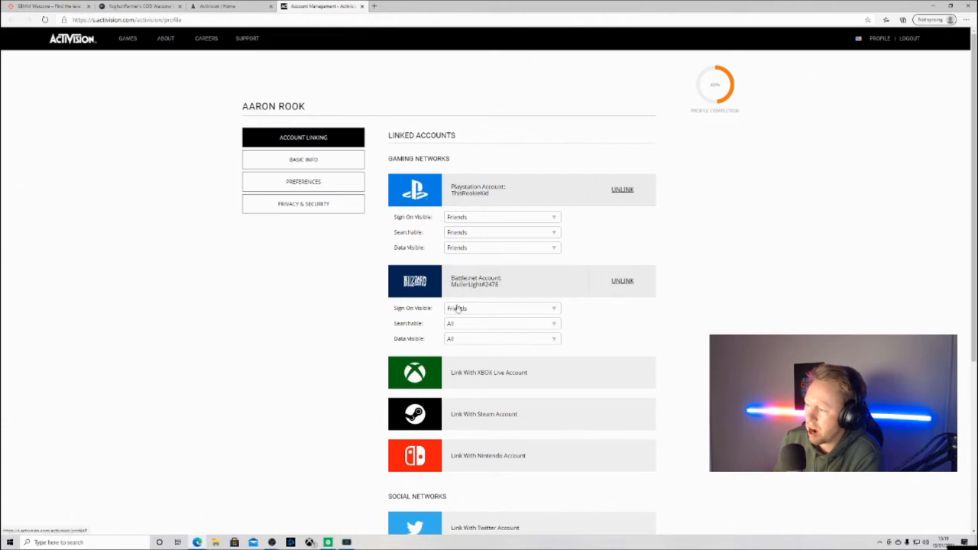
click(502, 338)
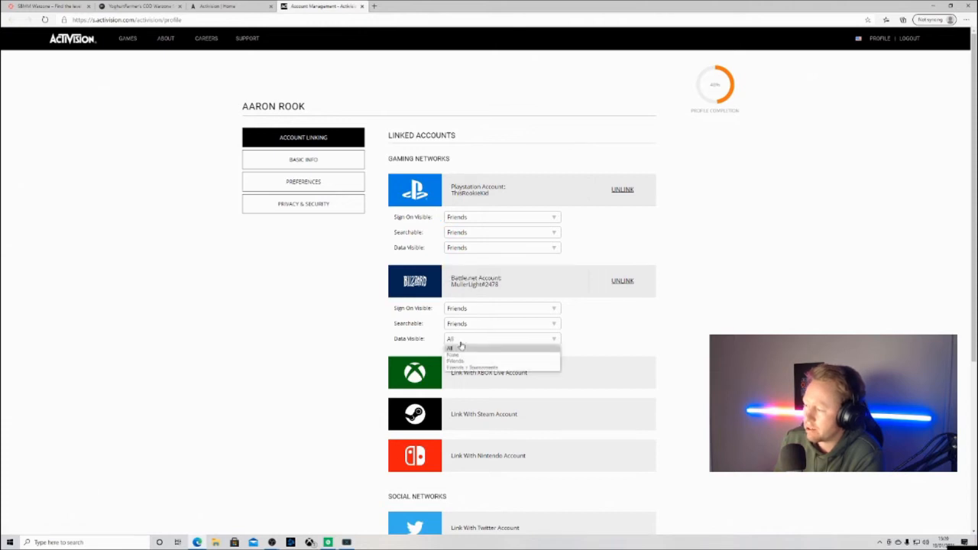
click(456, 354)
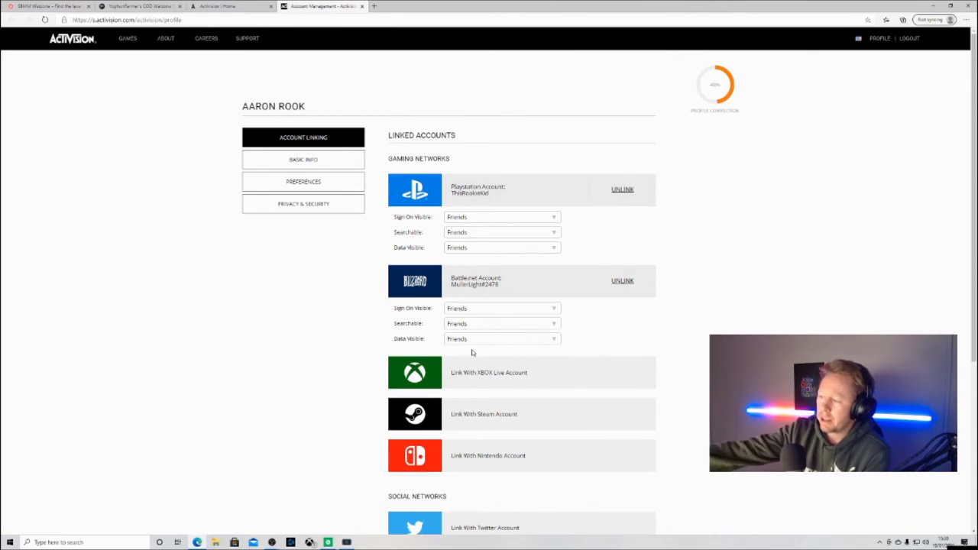
mouse_move(463, 243)
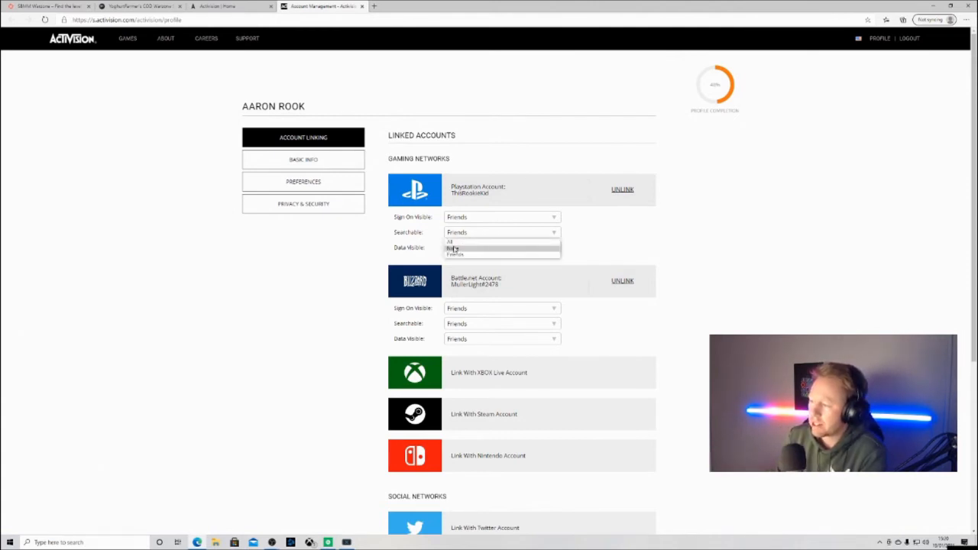
click(450, 242)
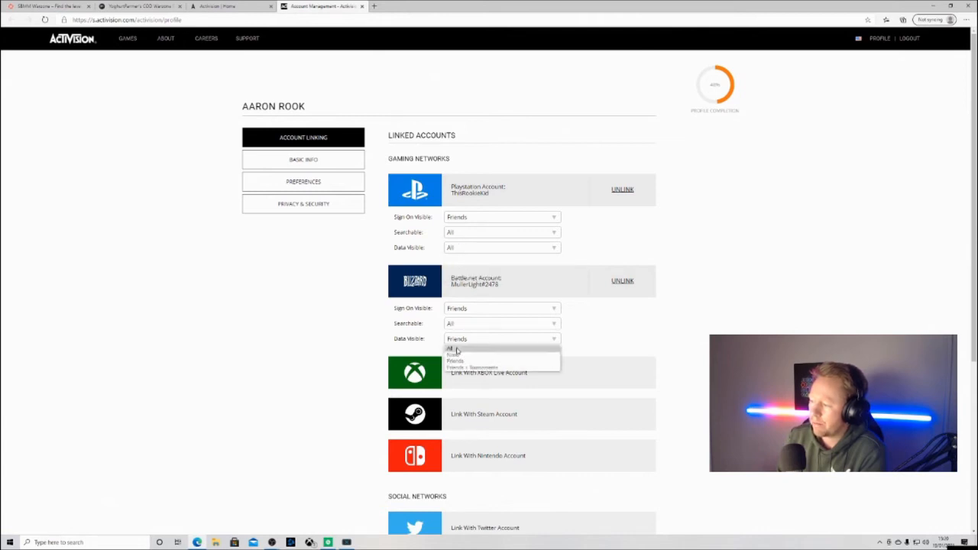
click(450, 346)
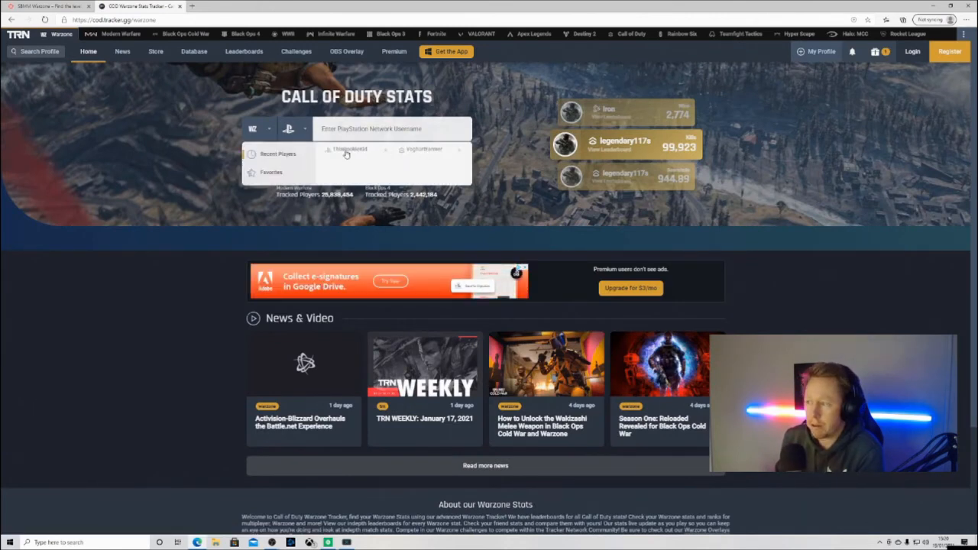
- Open ThisRookieKid's Warzone profile and scroll through the stats overview
click(348, 149)
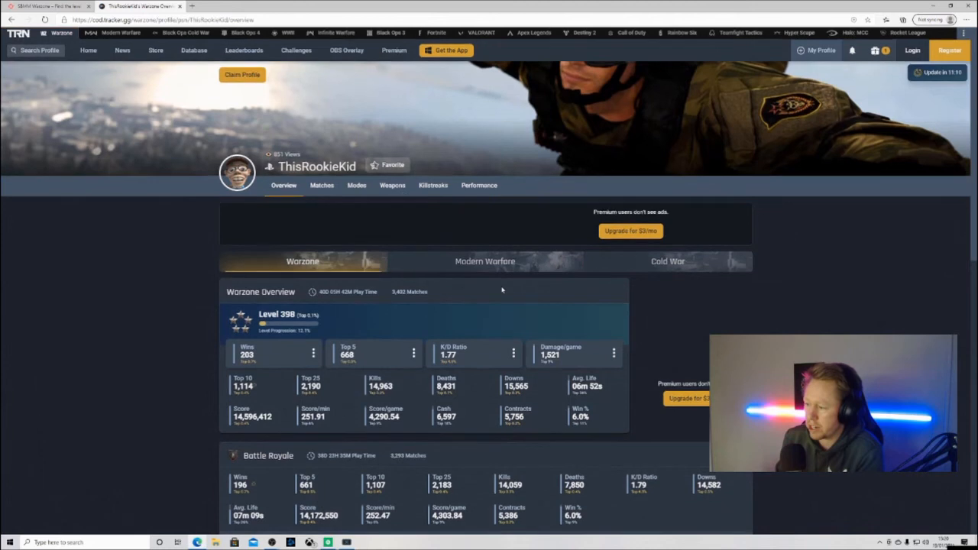
scroll(down, 3)
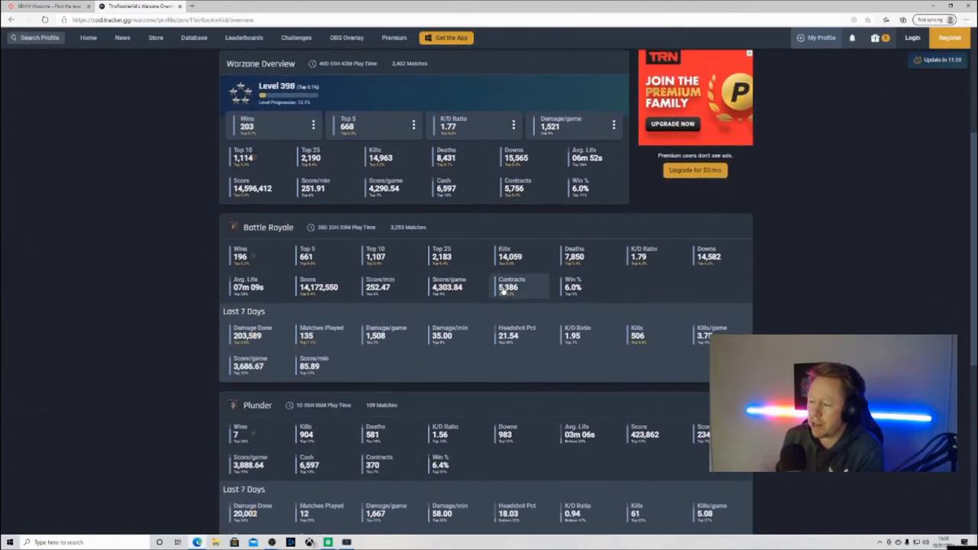
scroll(down, 3)
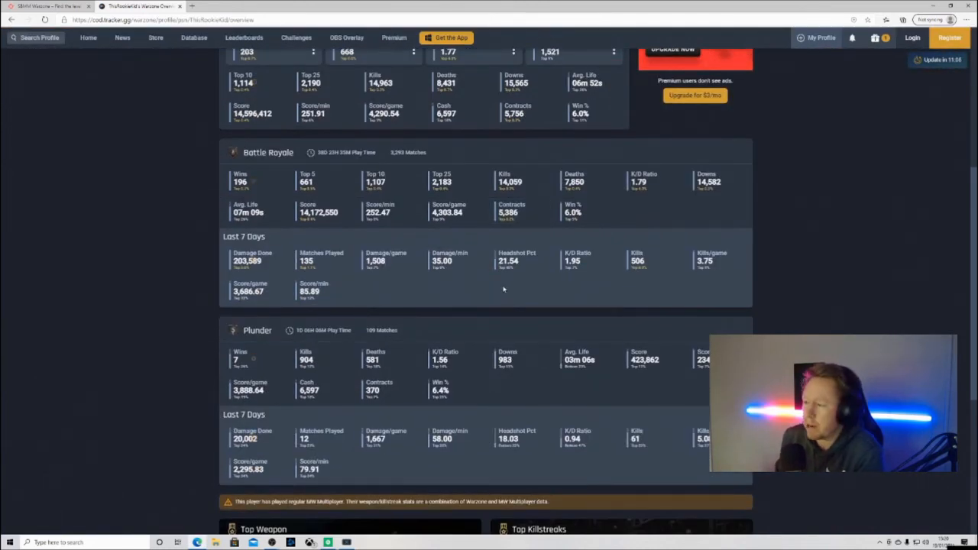
mouse_move(412, 201)
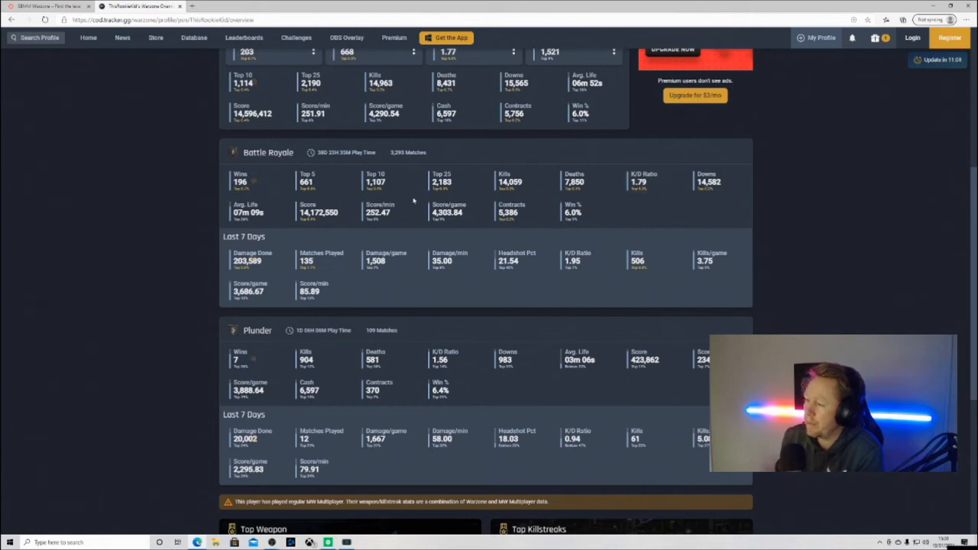
scroll(up, 3)
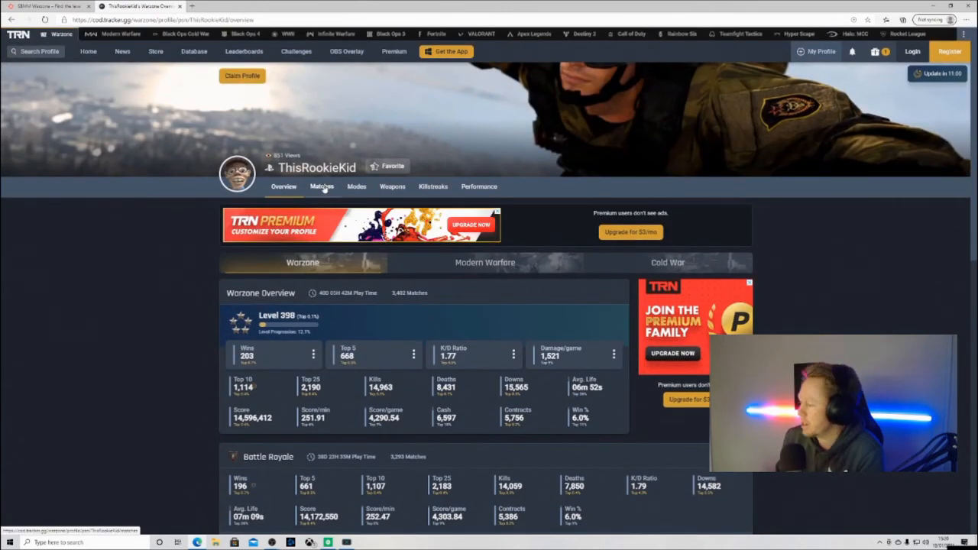
- Browse ThisRookieKid's recent Warzone matches on the Matches tab
click(321, 187)
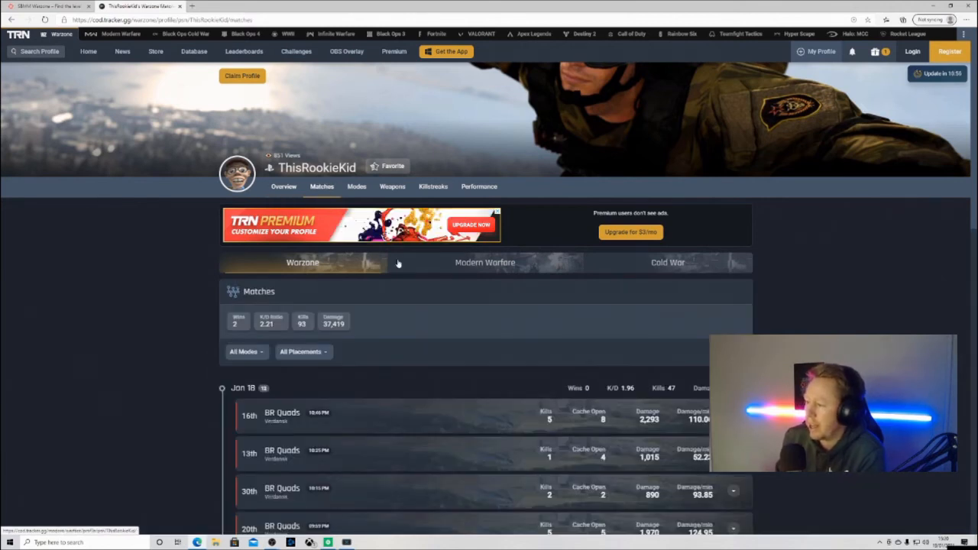
scroll(down, 3)
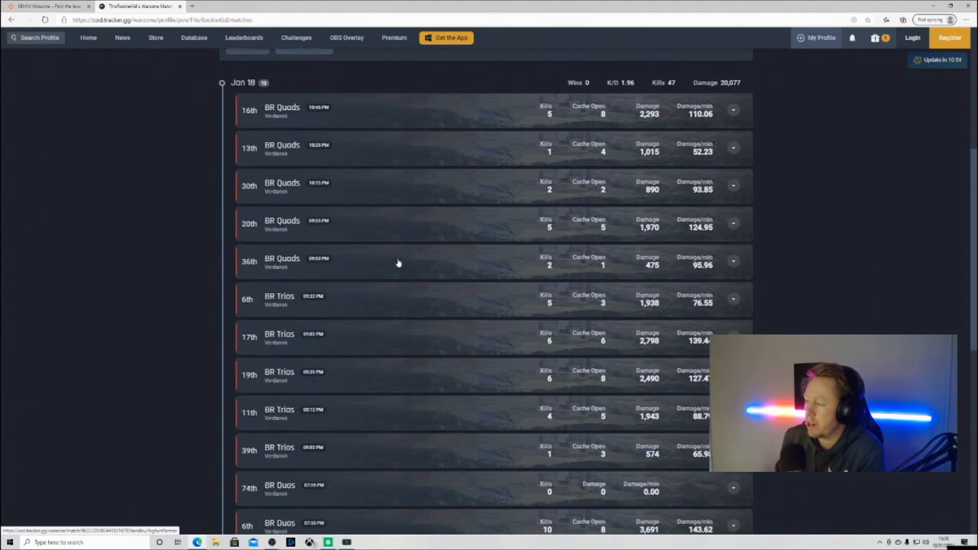
scroll(down, 3)
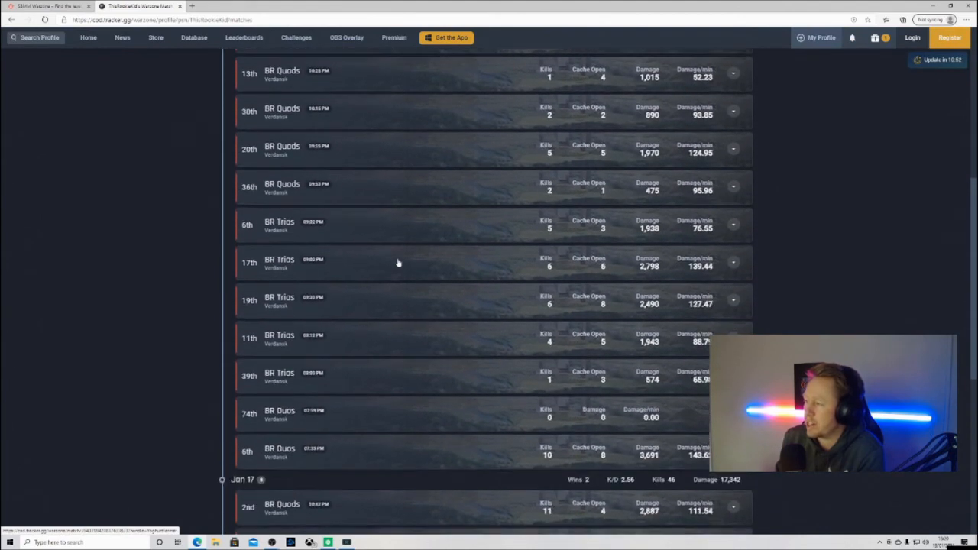
scroll(down, 3)
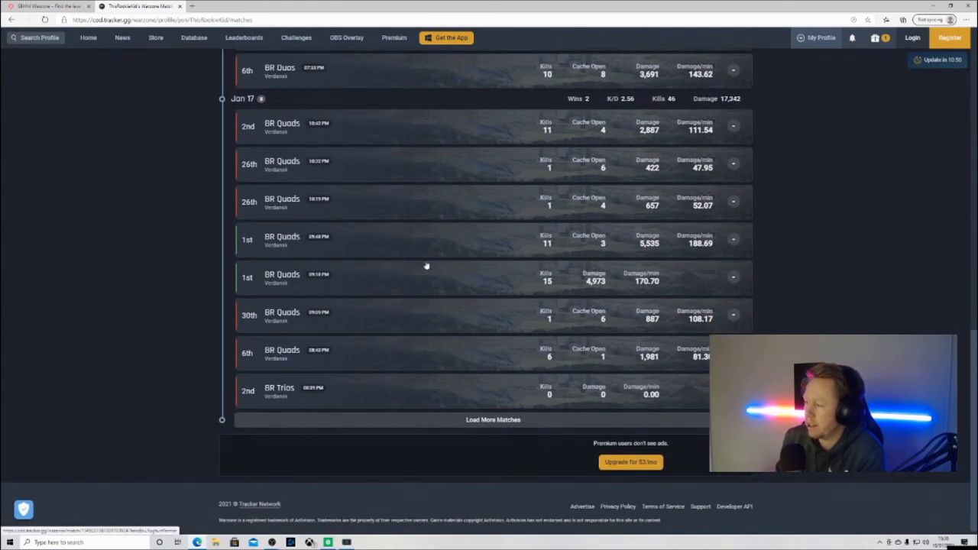
scroll(up, 3)
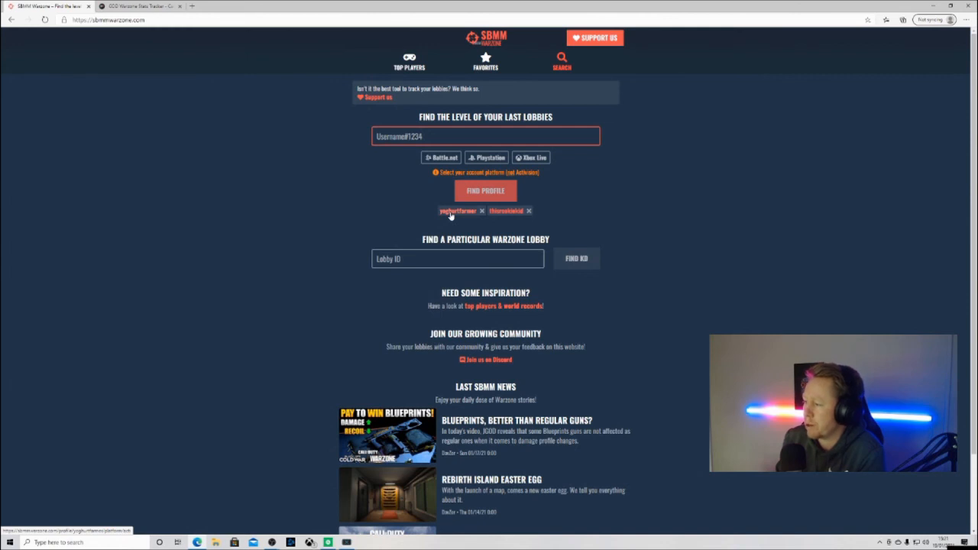
click(458, 211)
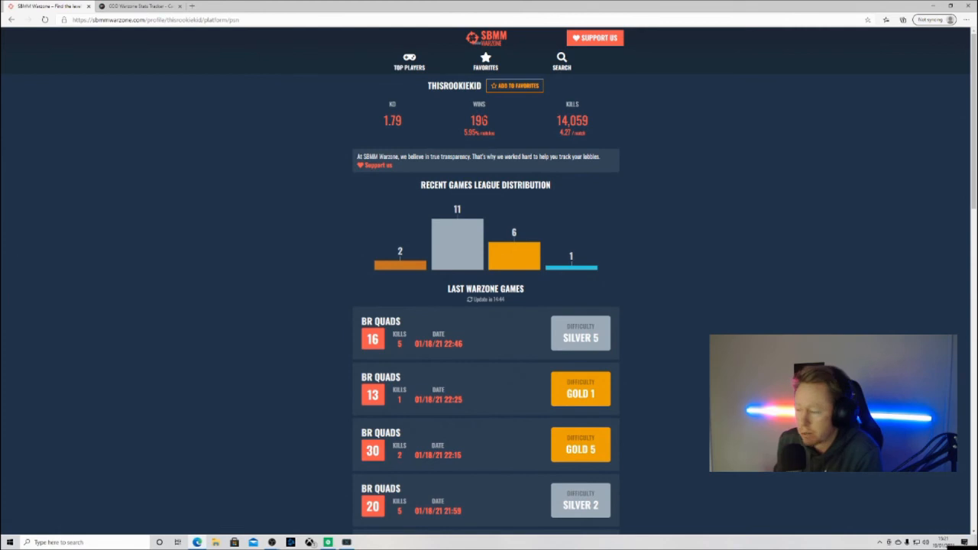
scroll(down, 3)
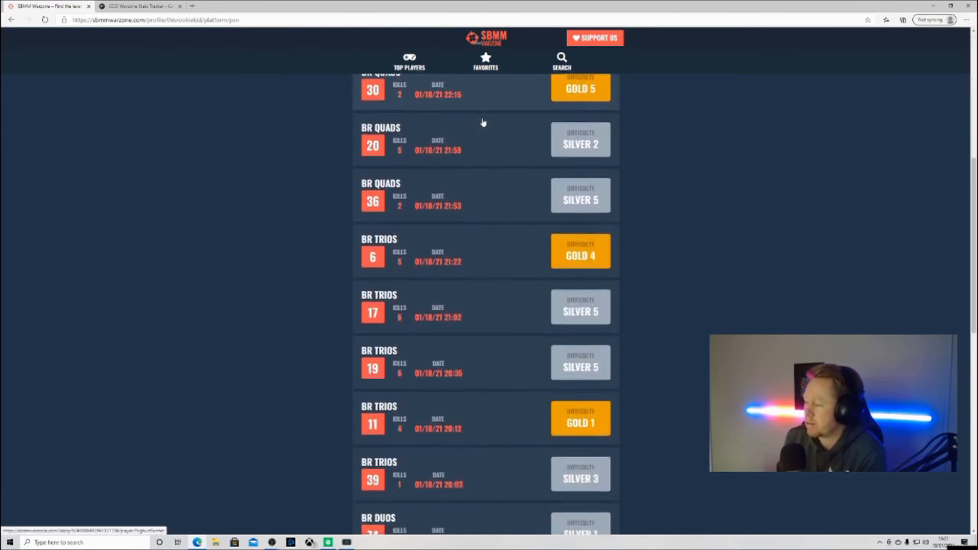
scroll(up, 3)
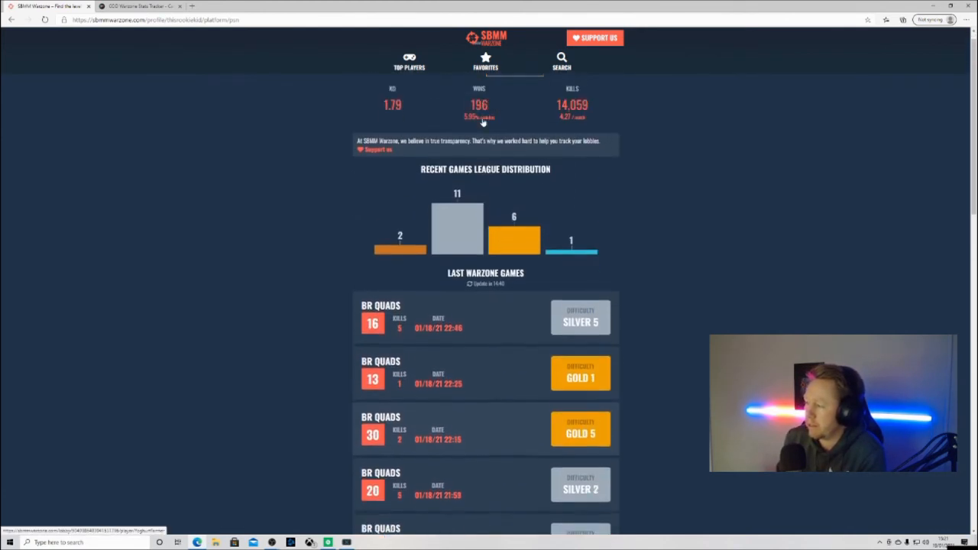
scroll(up, 3)
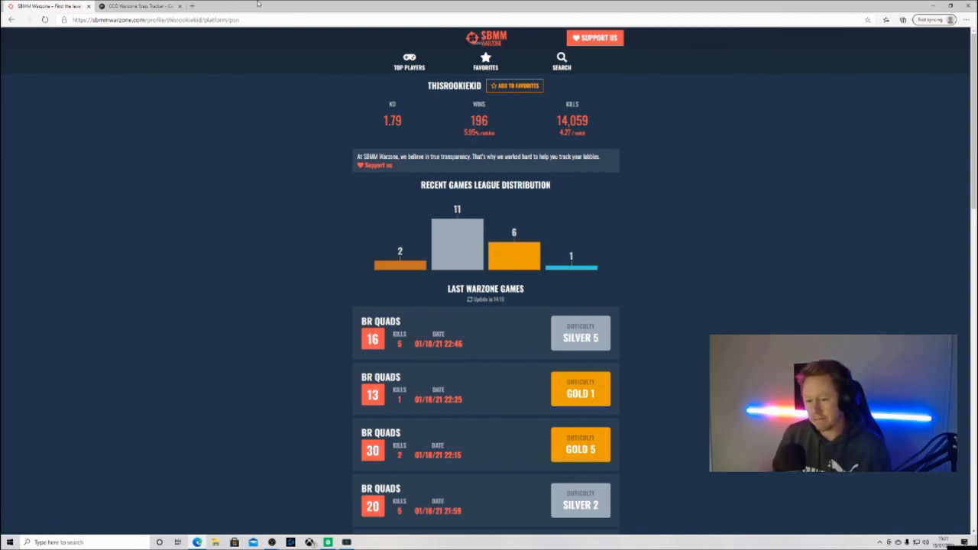
mouse_move(309, 4)
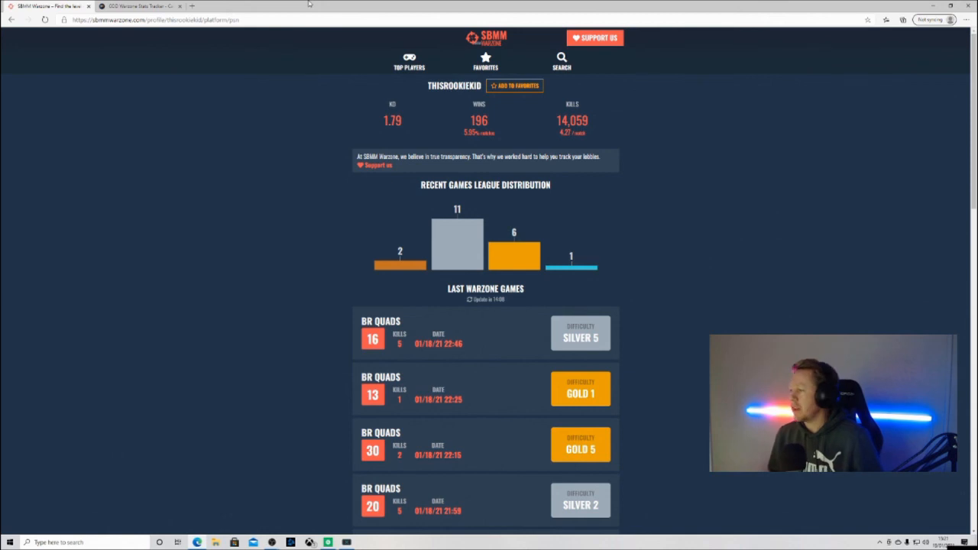